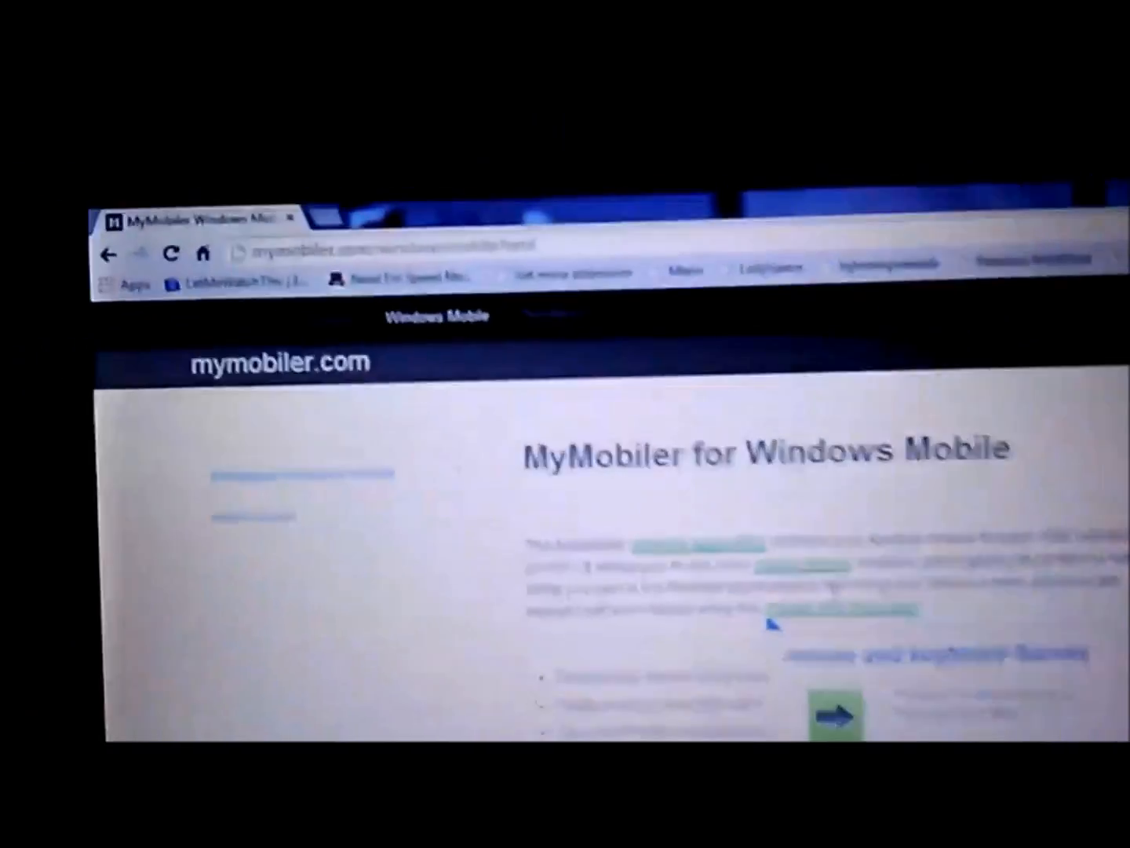
Step: Scroll down the mirrored phone's Settings menu to reach Developer options
{"action": "scroll", "scroll_direction": "down", "scroll_amount": 3}
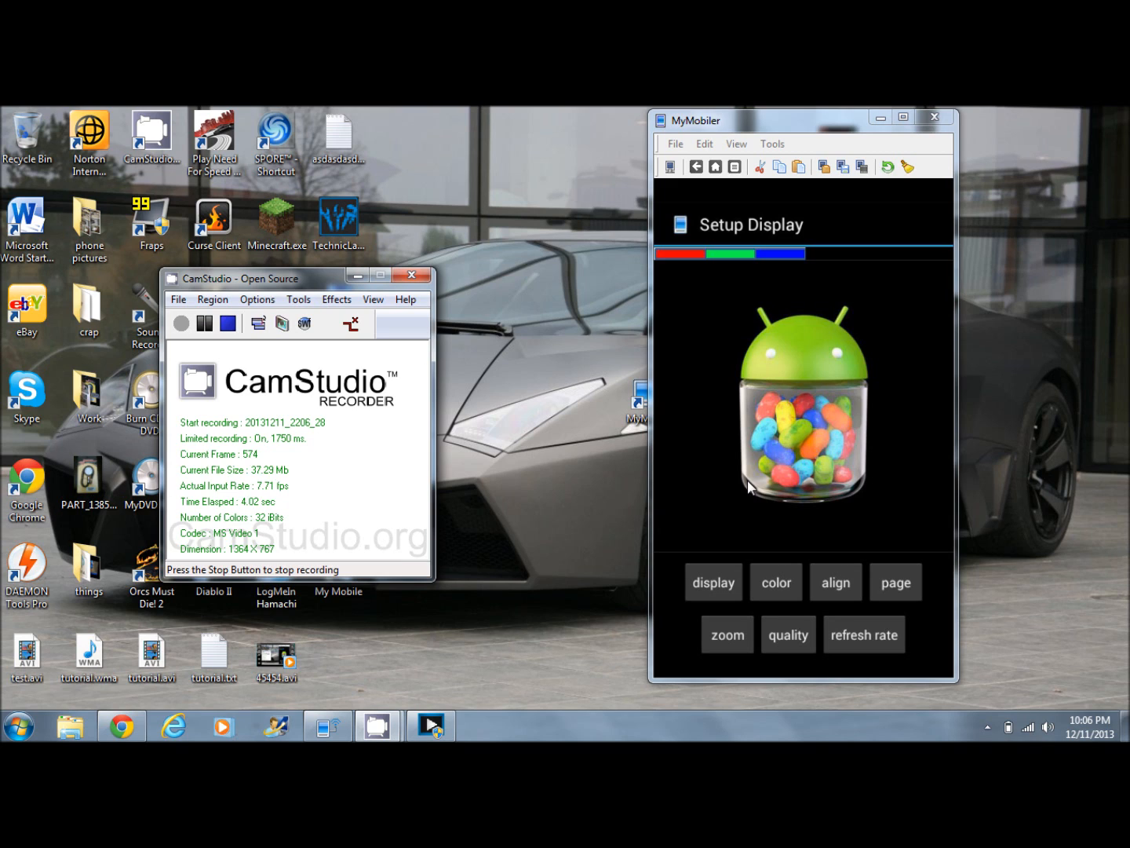
{"action": "mouse_move", "coordinate": [736, 304]}
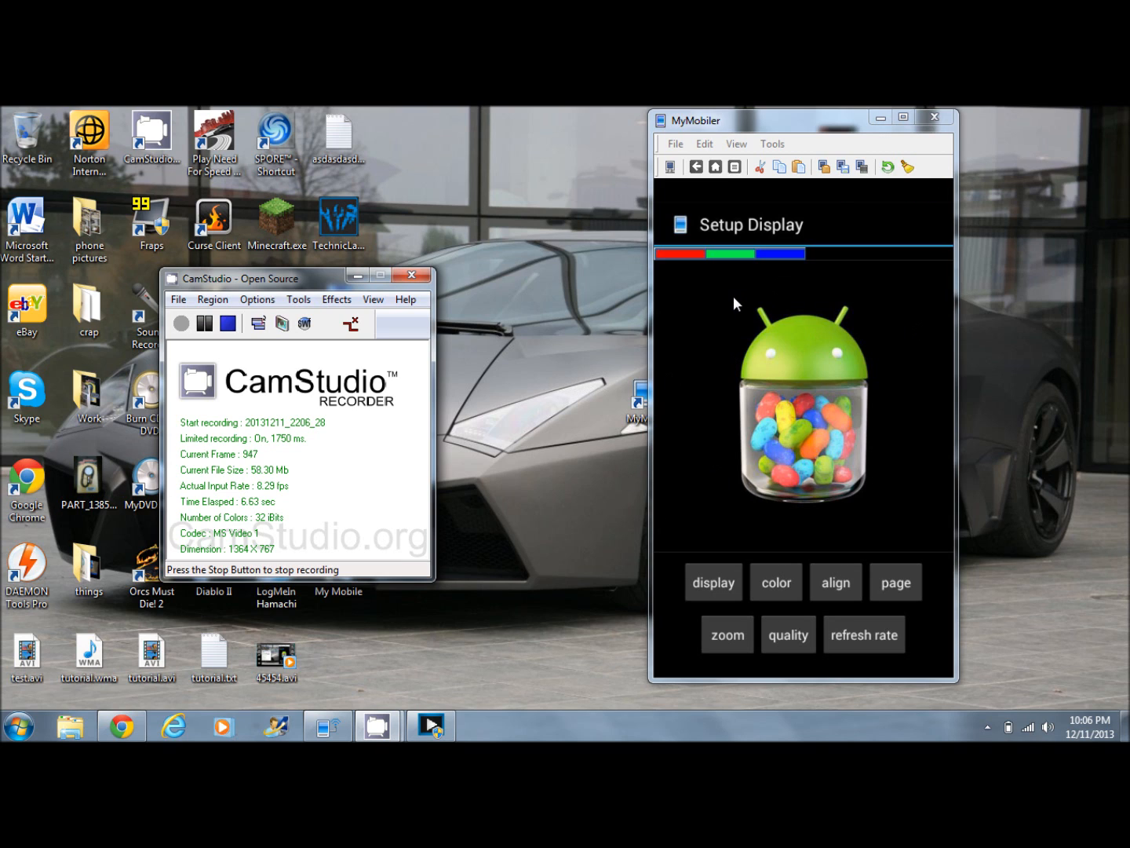
{"action": "mouse_move", "coordinate": [835, 292]}
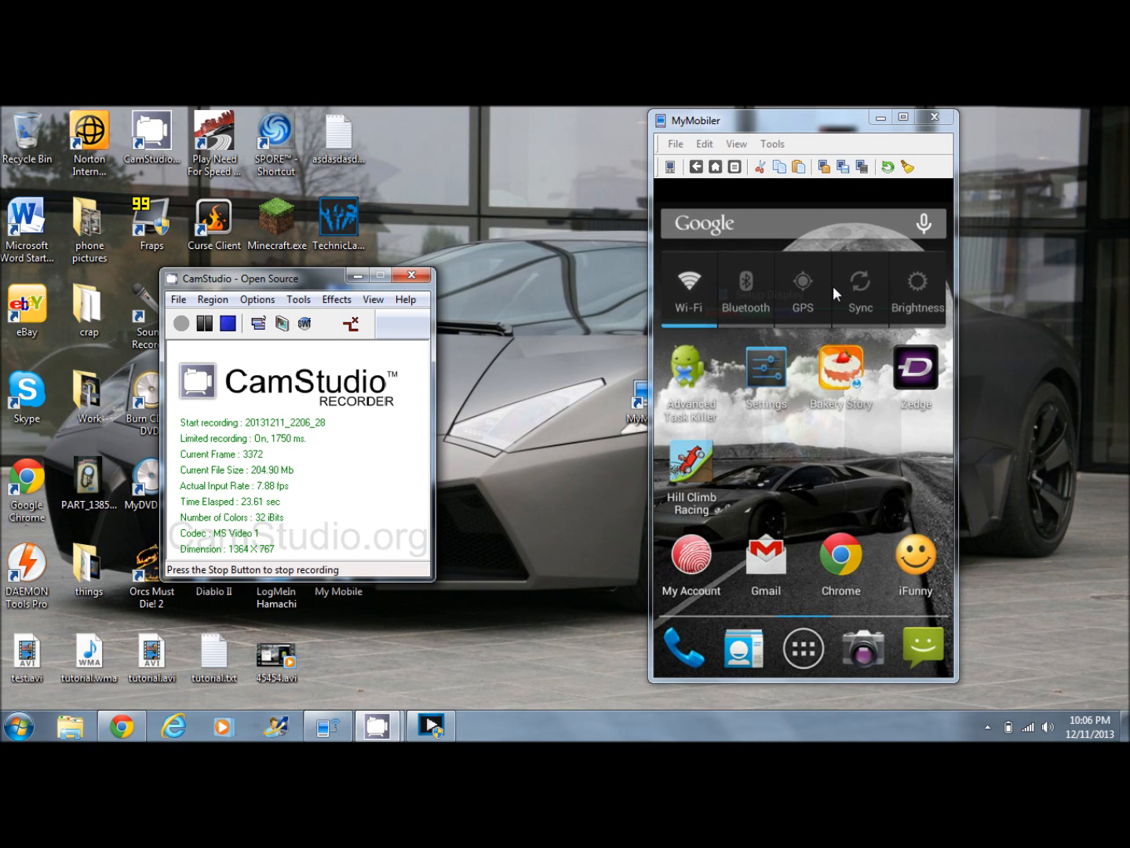
Step: Go into the phone's Settings and then Developer options with USB debugging enabled
{"action": "left_click", "coordinate": [766, 369]}
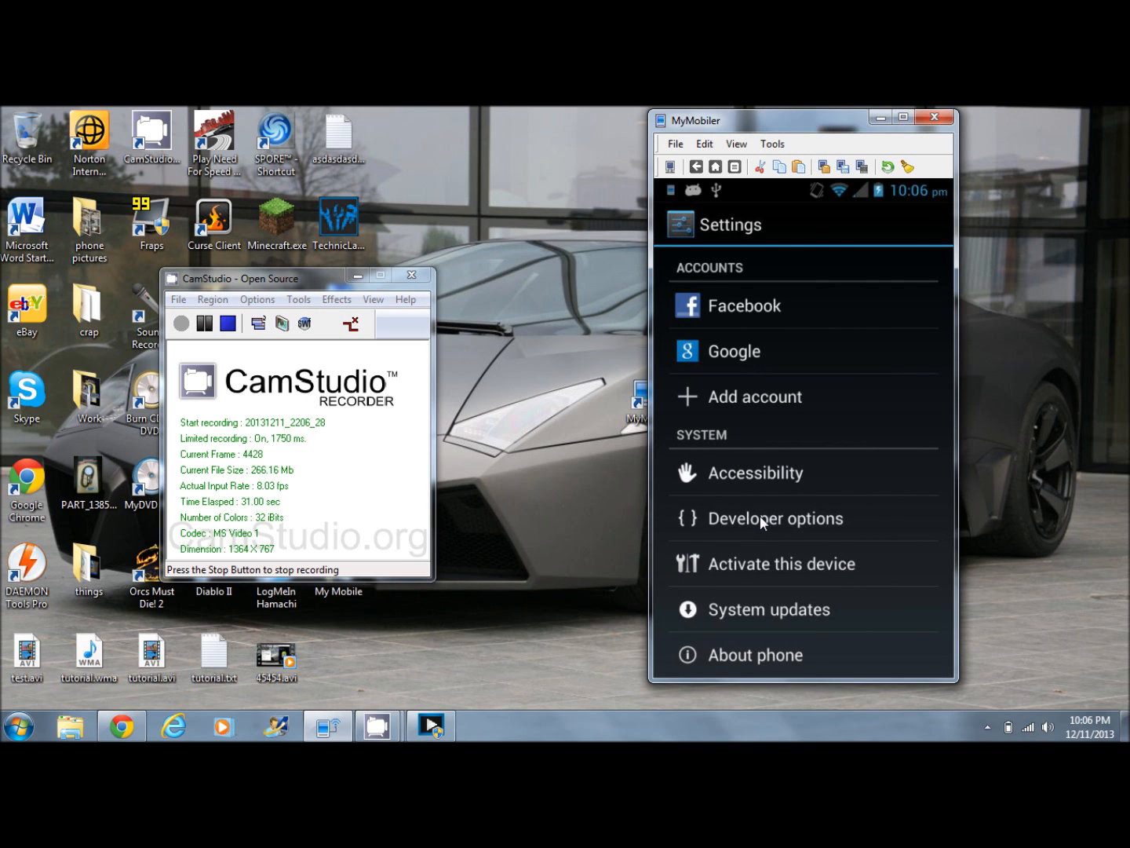
{"action": "left_click", "coordinate": [776, 518]}
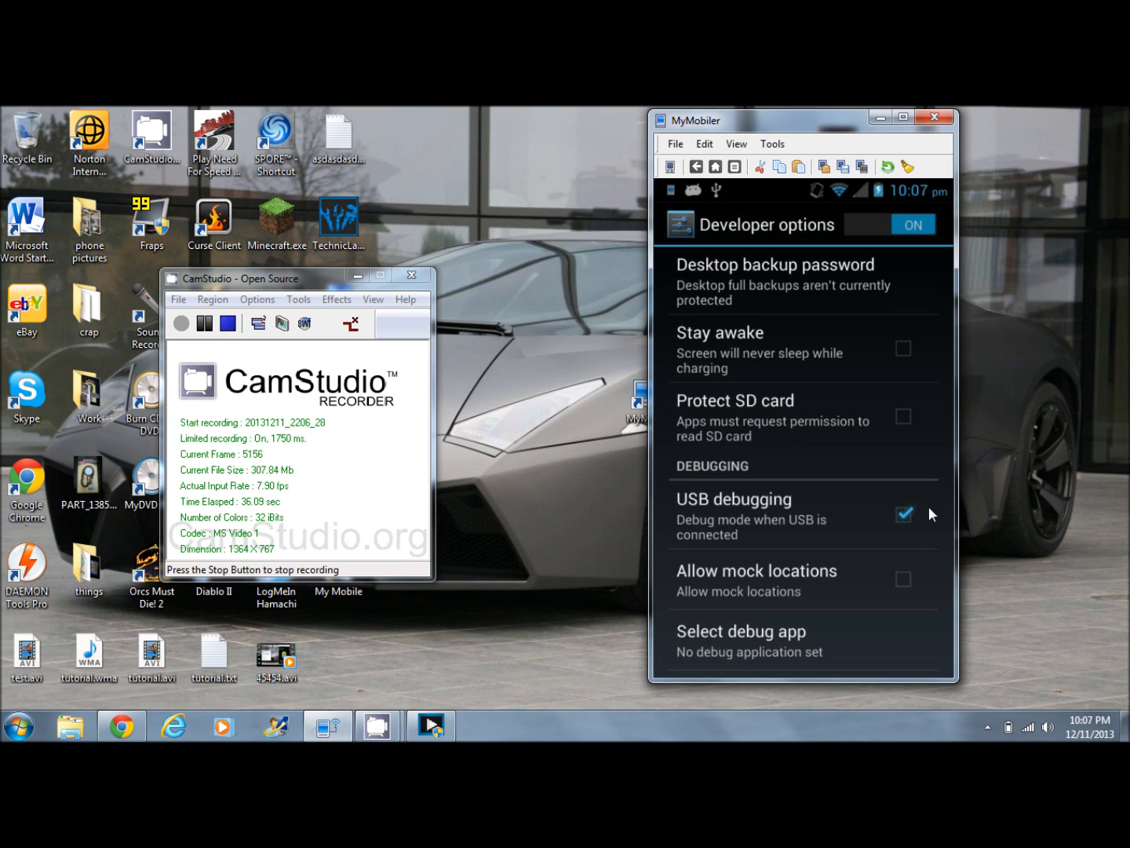
{"action": "mouse_move", "coordinate": [1074, 433]}
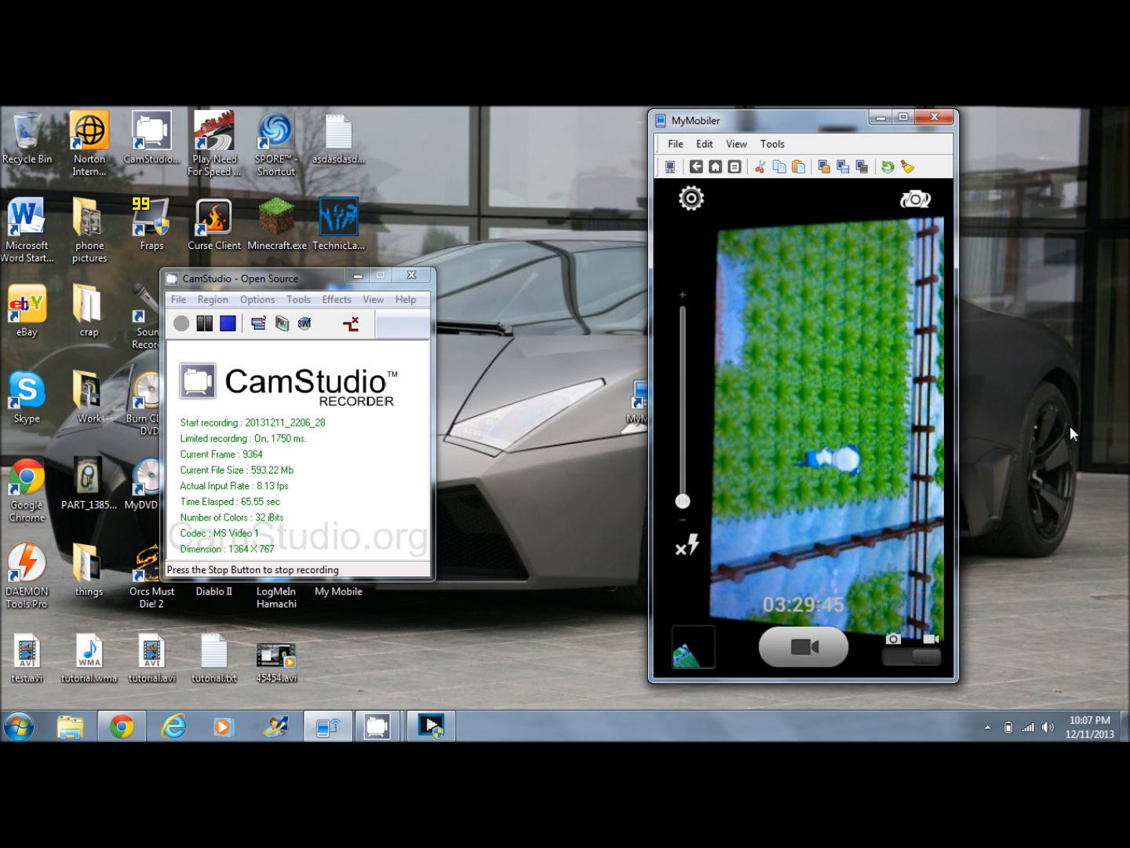
{"action": "mouse_move", "coordinate": [801, 336]}
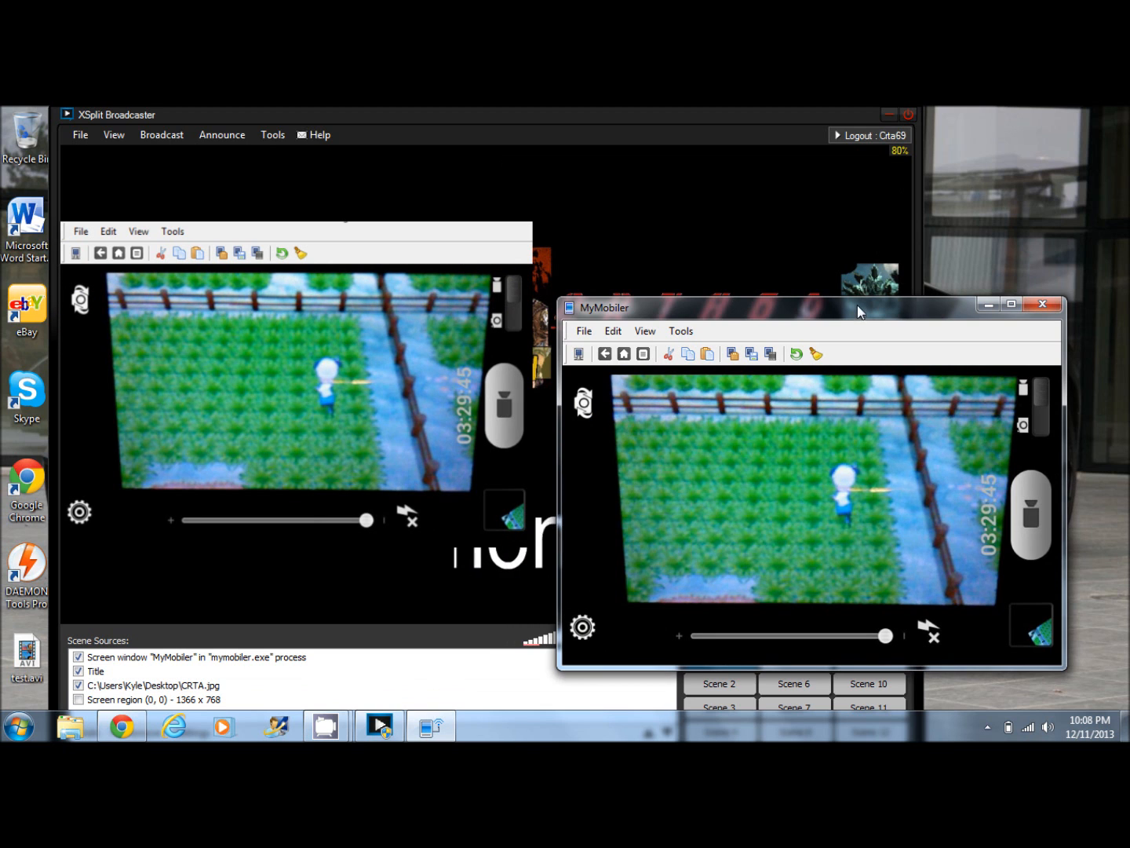
Step: Drag the MyMobiler window to reposition and enlarge the mirrored phone view
{"action": "left_click_drag", "start_coordinate": [860, 306], "coordinate": [876, 603]}
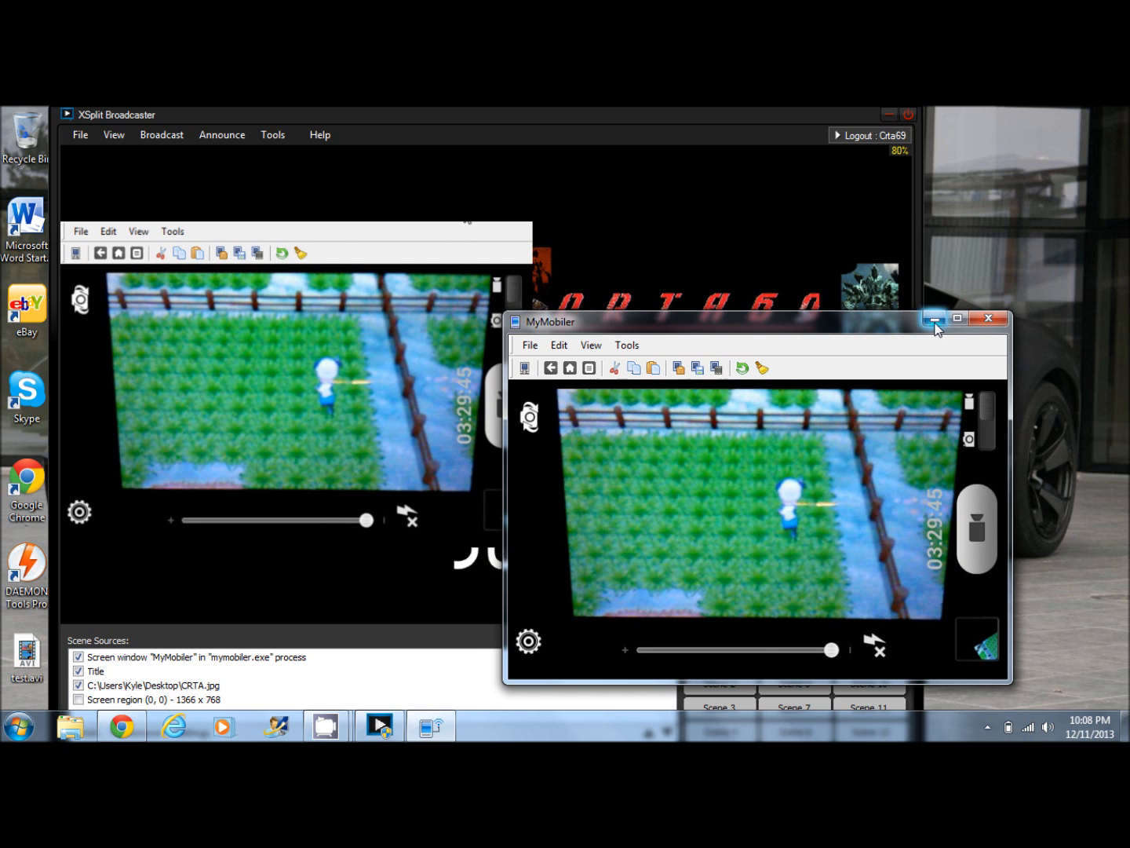
{"action": "mouse_move", "coordinate": [936, 319]}
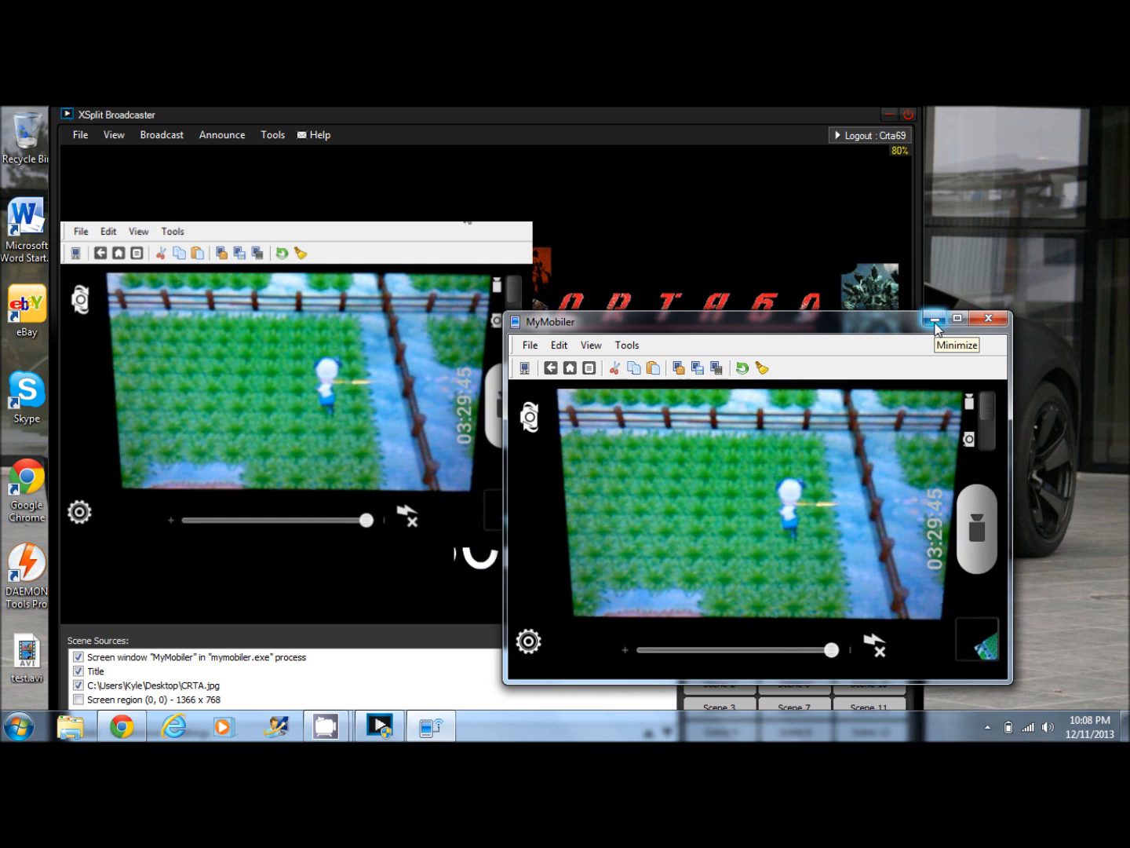